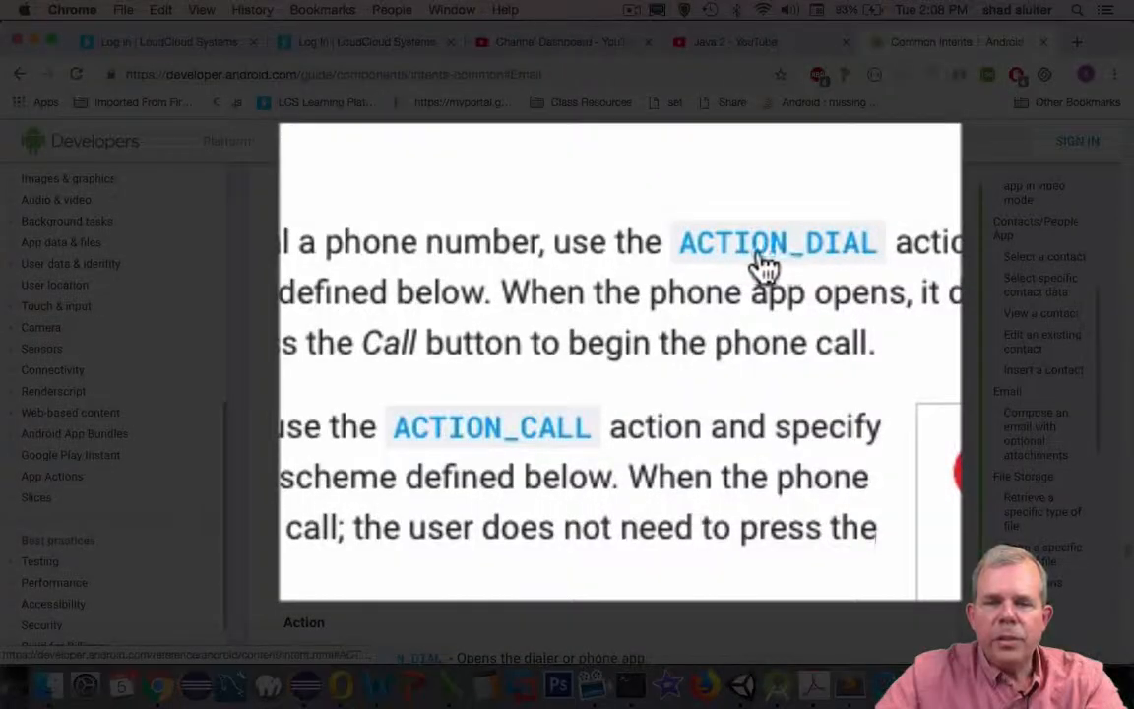
mouse_move(837, 261)
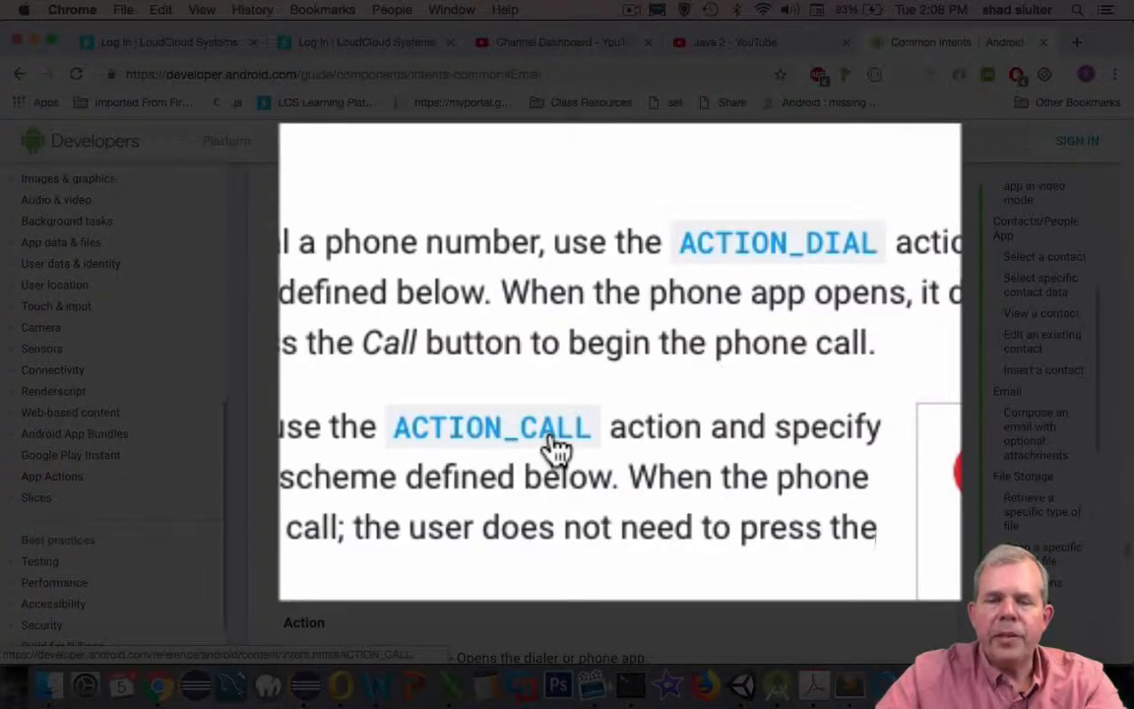
Highlight the direct-call notes, then scroll to the Data URI Scheme and dialing example.
left_click_drag(588, 243, 872, 243)
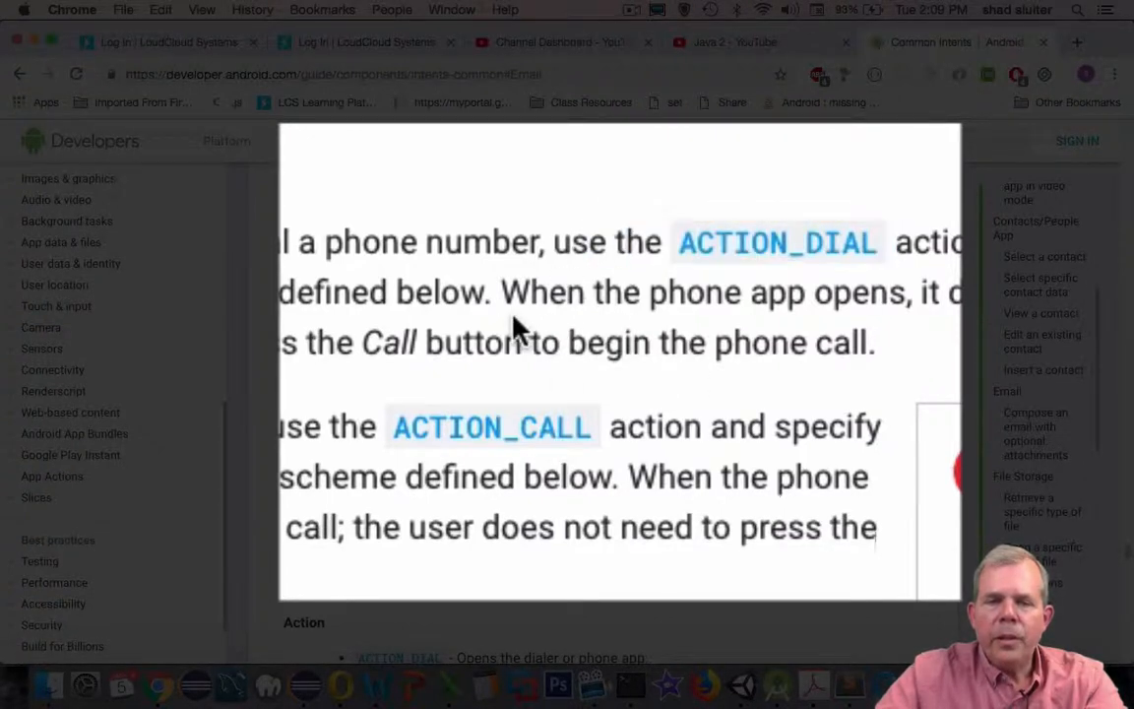
mouse_move(576, 301)
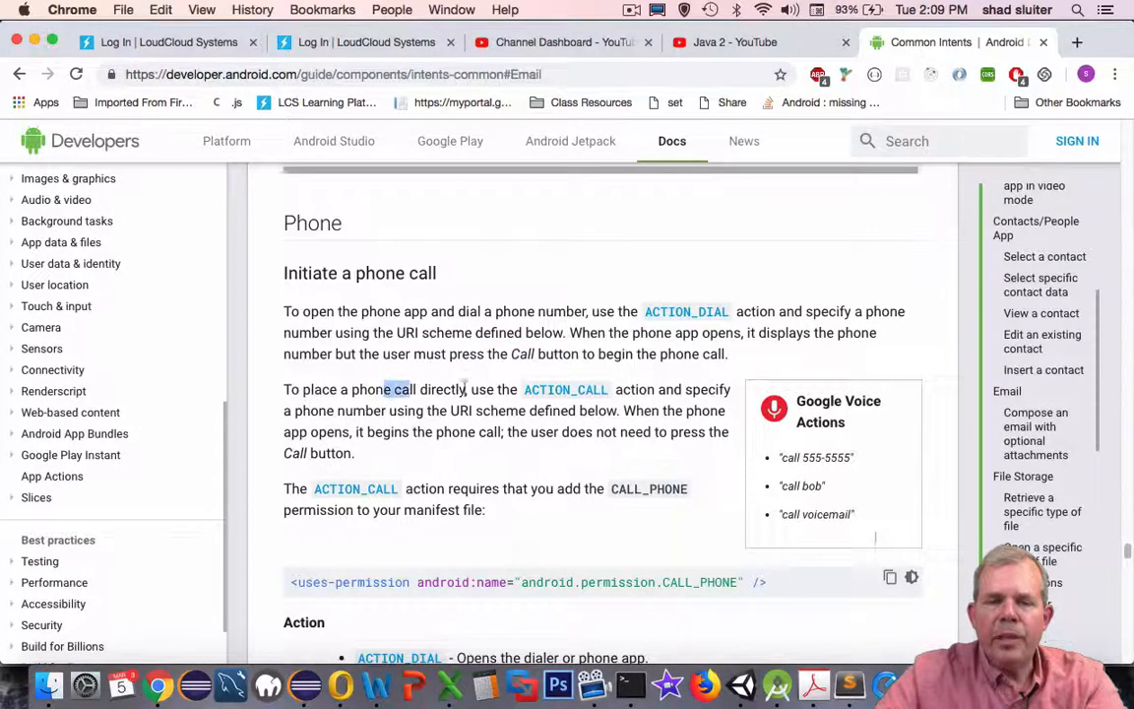
mouse_move(580, 397)
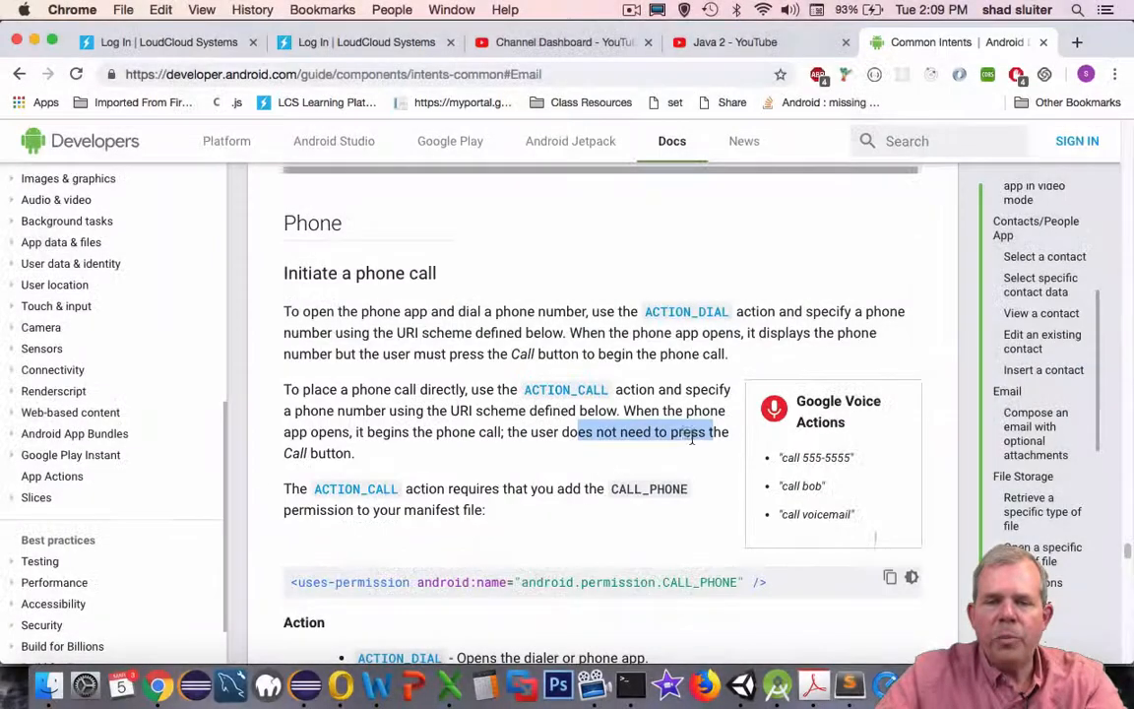
mouse_move(334, 453)
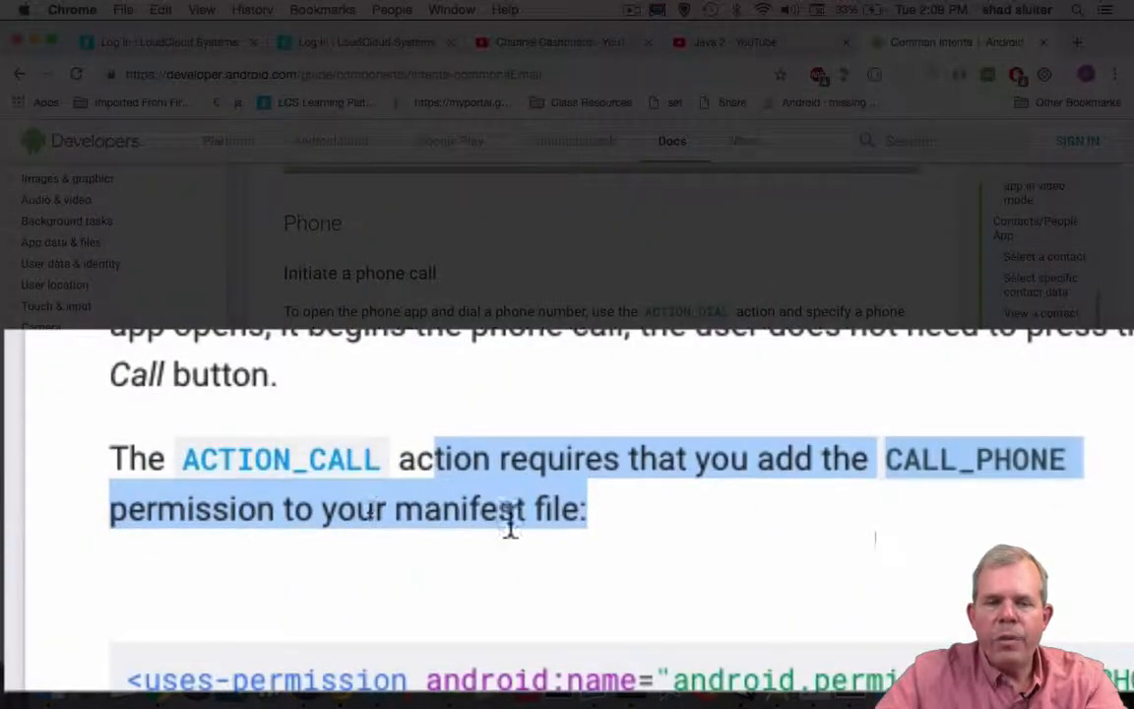
left_click(507, 512)
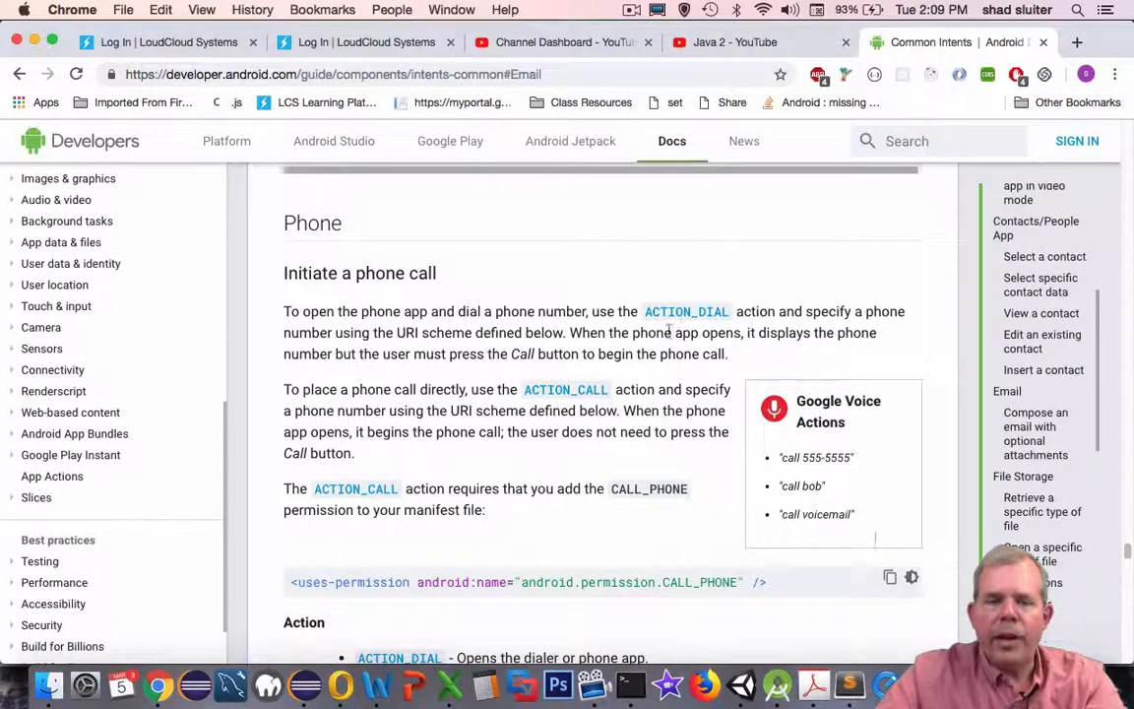
scroll("down", 3)
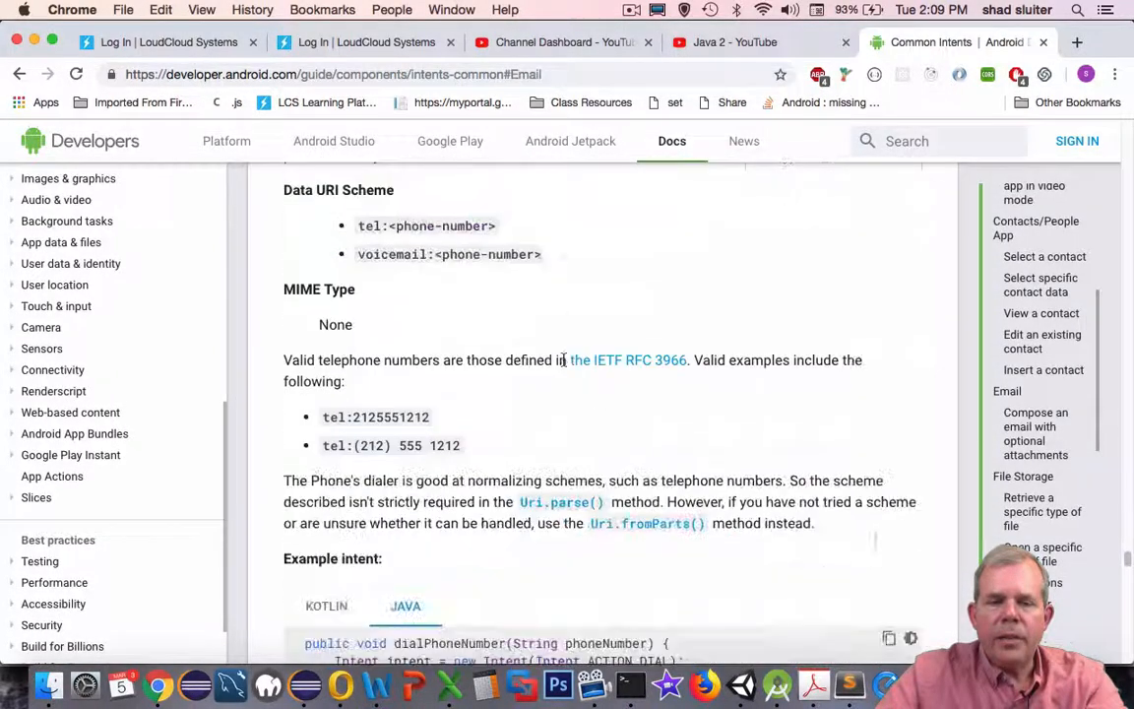
scroll("down", 3)
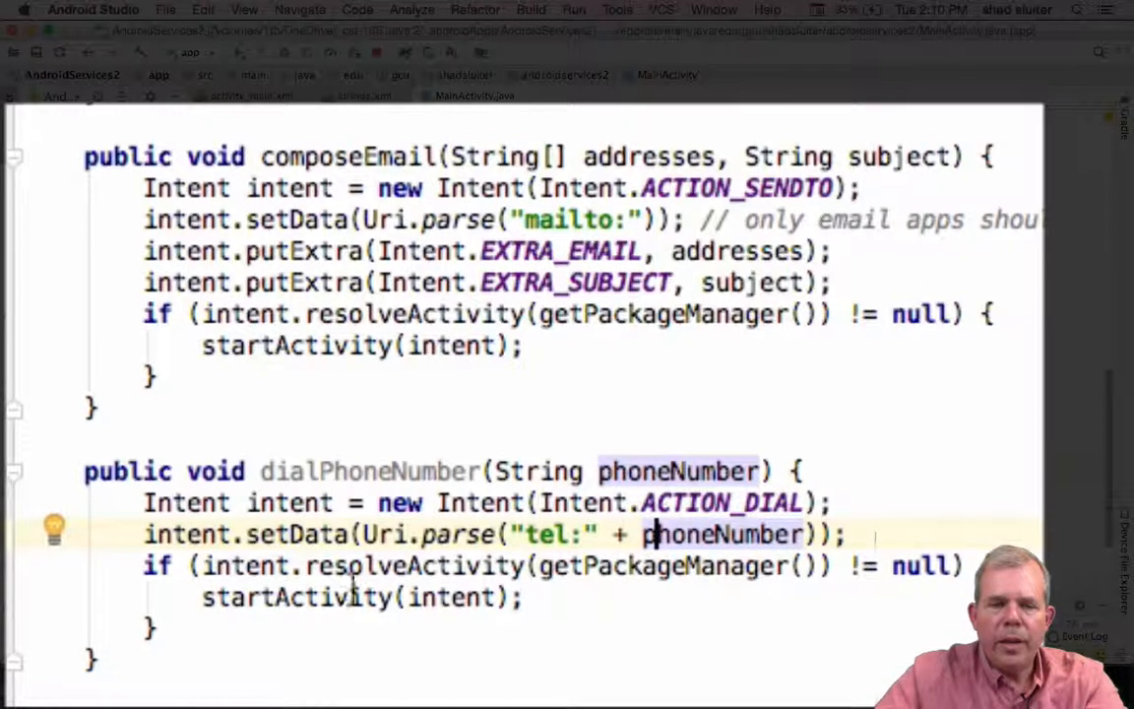
Highlight the startActivity call inside the pasted dialPhoneNumber method.
double_click(275, 597)
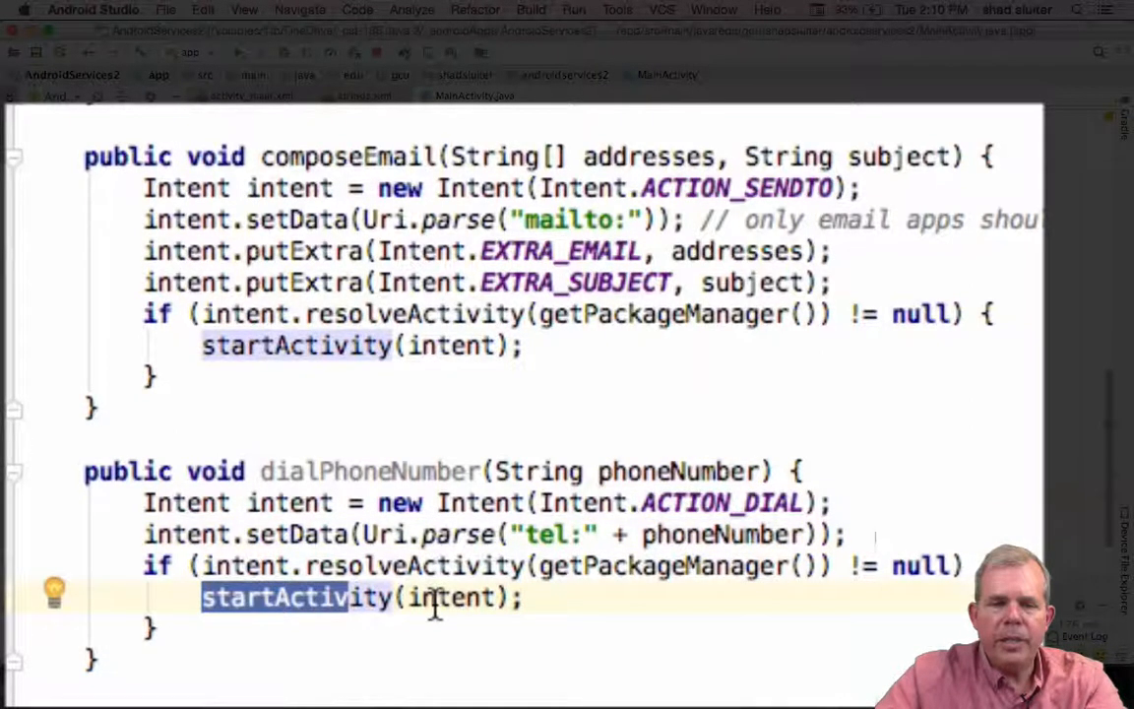
mouse_move(674, 453)
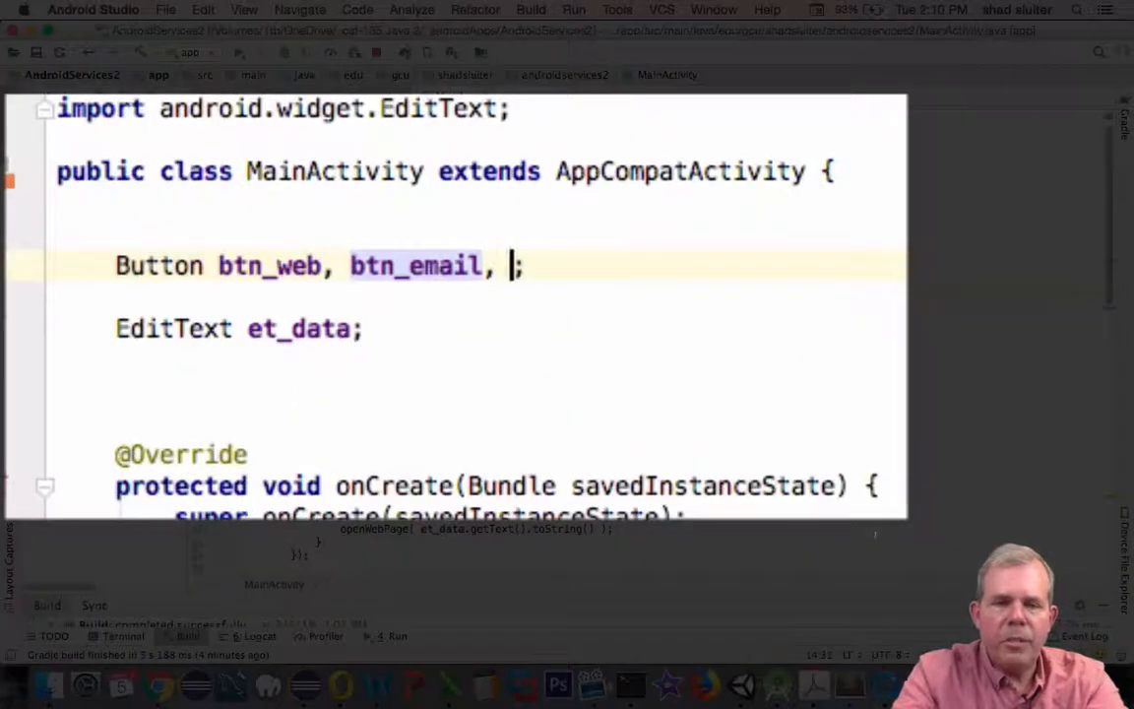
Declare btn_dial and assign it with findViewById(R.id.btn_dial) in onCreate.
type("btn_dial =")
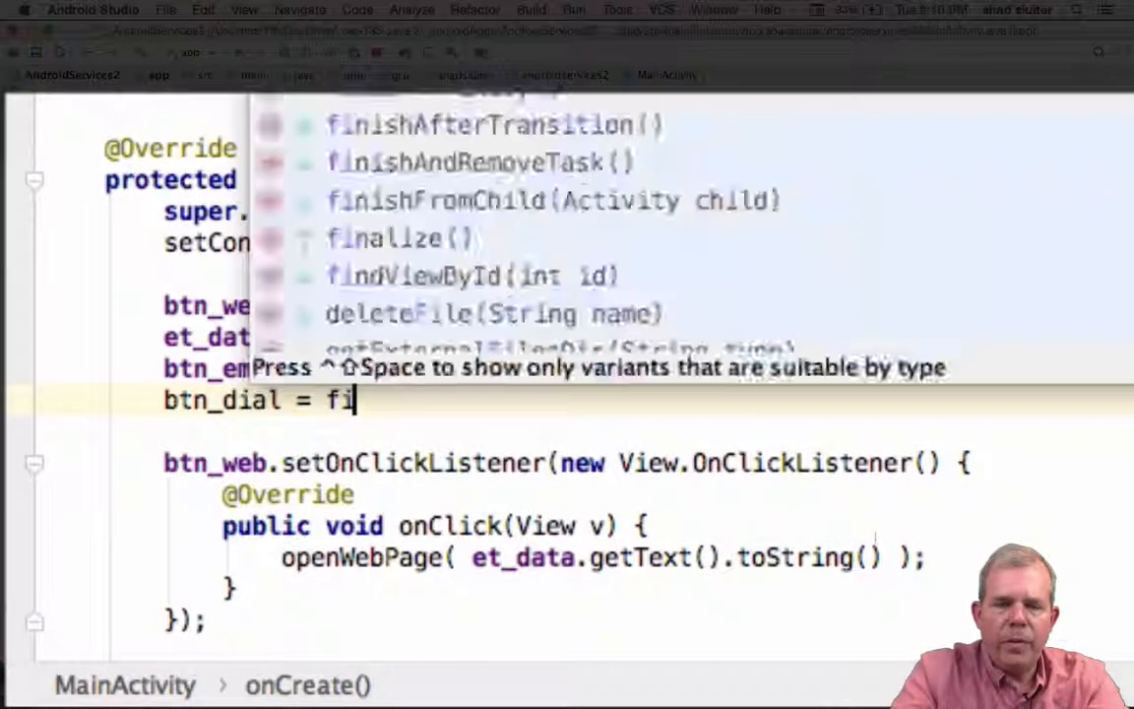
type("findViewById(R.id.btn_dial);")
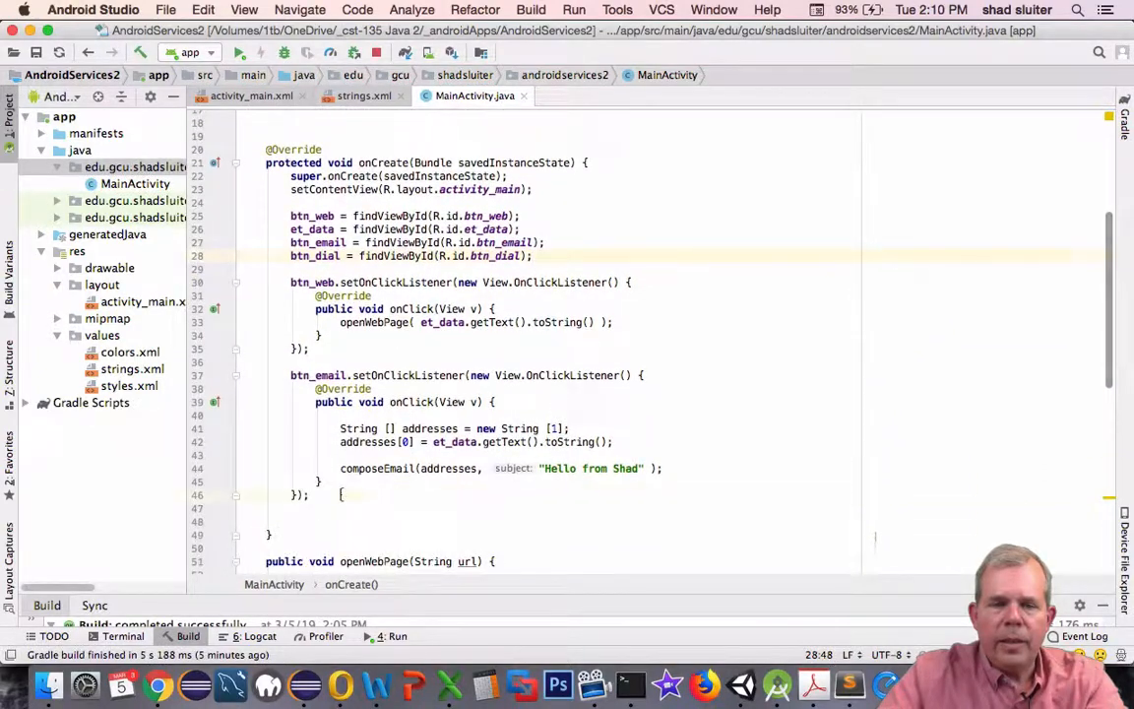
Add a btn_dial.setOnClickListener with a generated View.OnClickListener and empty onClick.
type("btn")
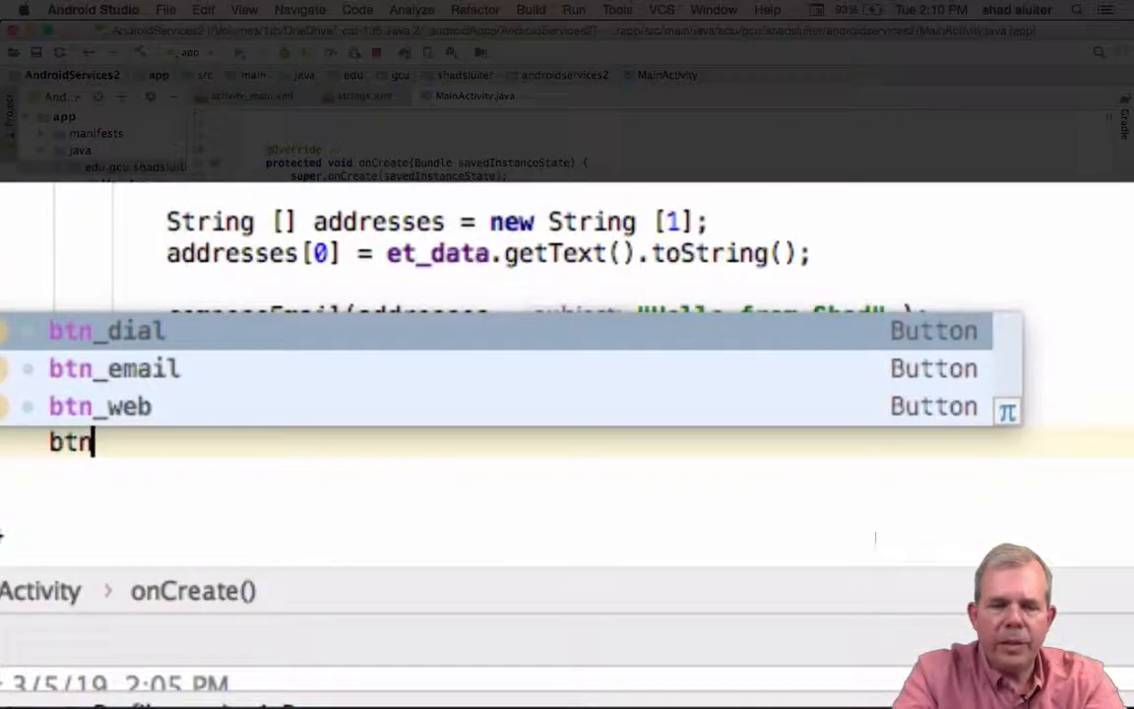
type("_dialsetOnClickListener(new View.OnClickListener() {")
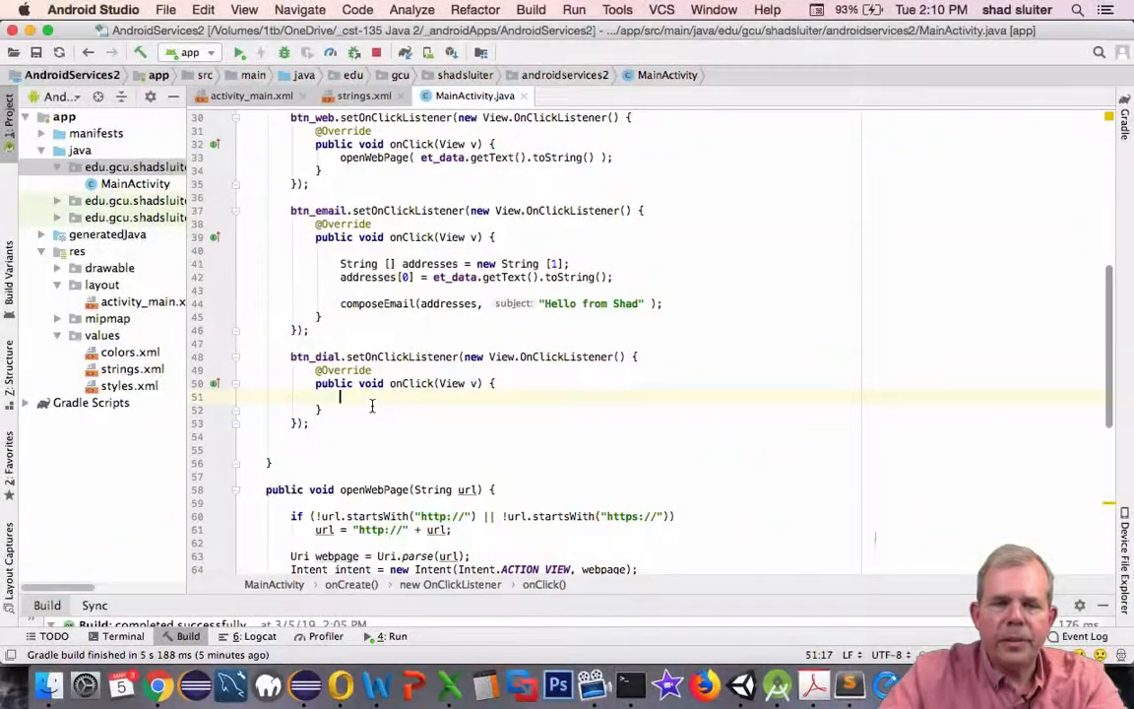
scroll("down", 3)
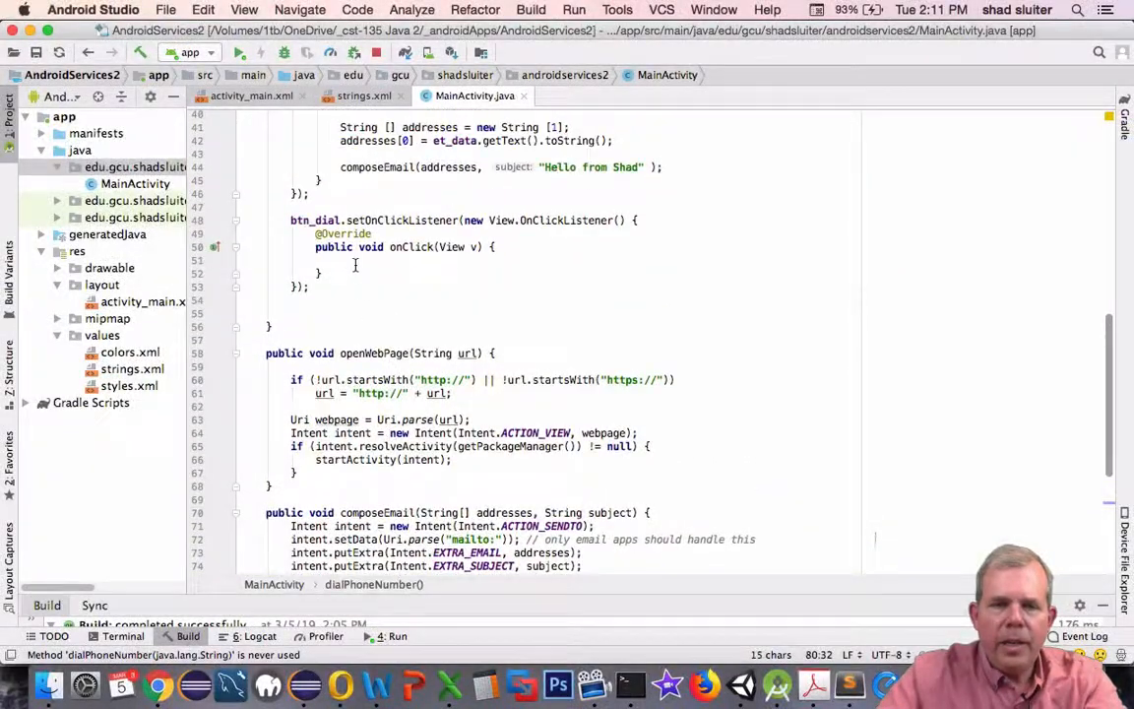
Call dialPhoneNumber(et_data.getText().toString()) inside the btn_dial onClick.
type("dialPhoneNumber")
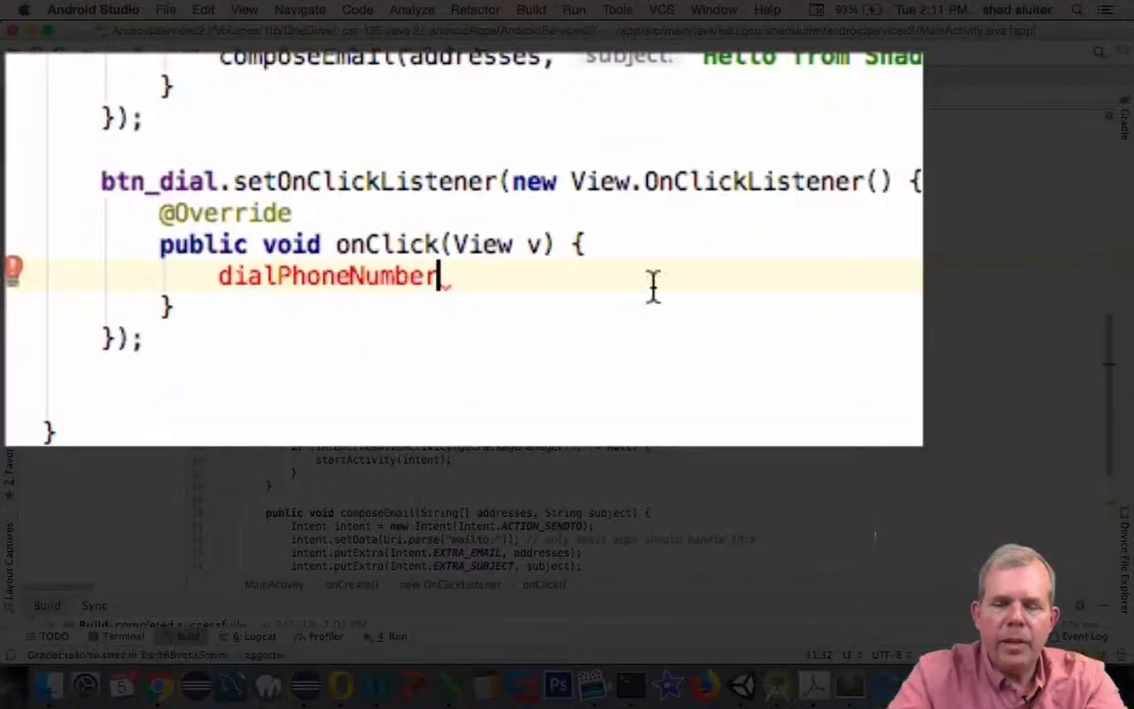
type("()")
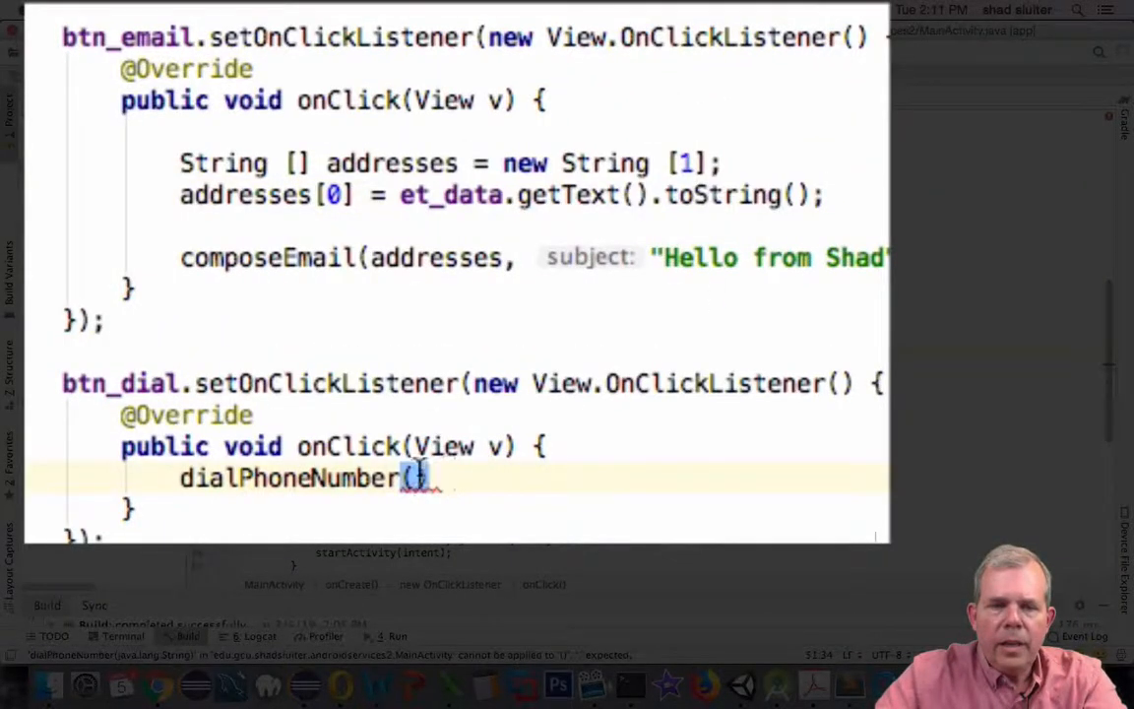
type("et_data.getText().toString());")
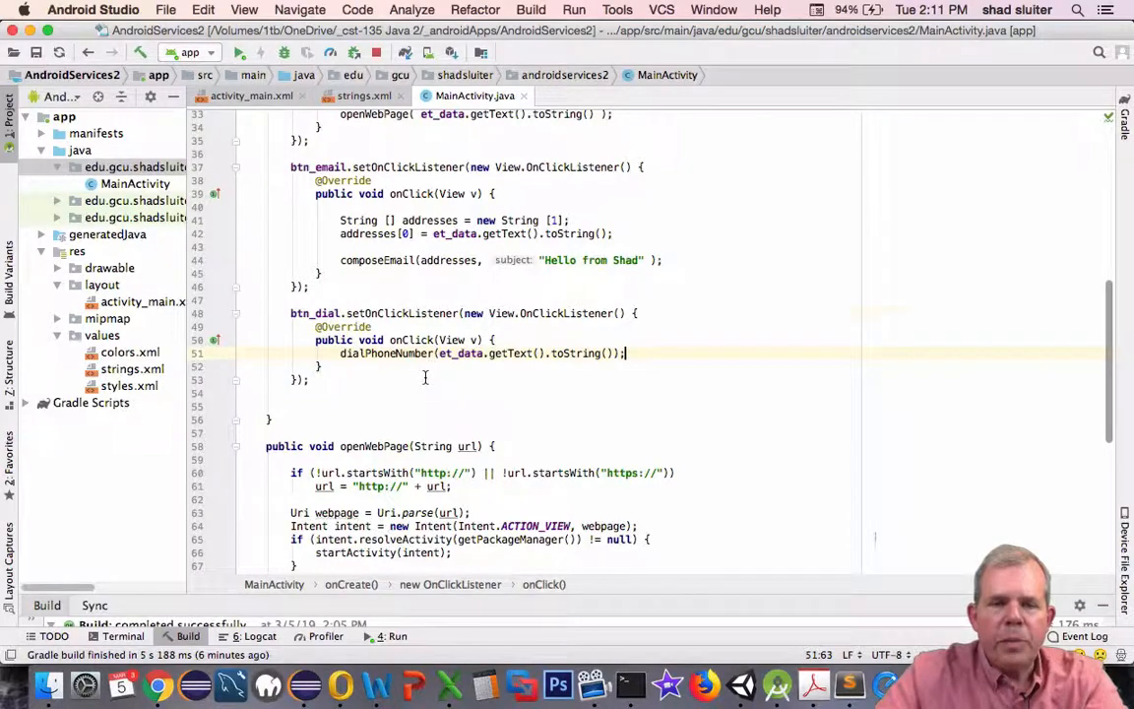
scroll("down", 3)
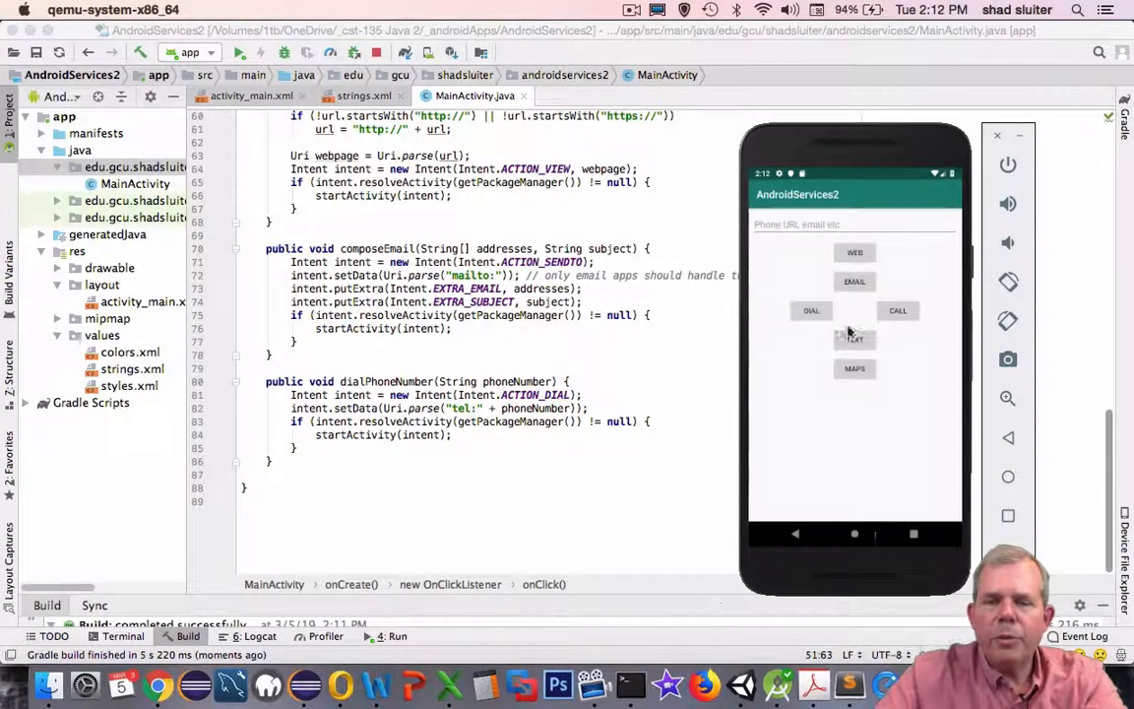
left_click(851, 224)
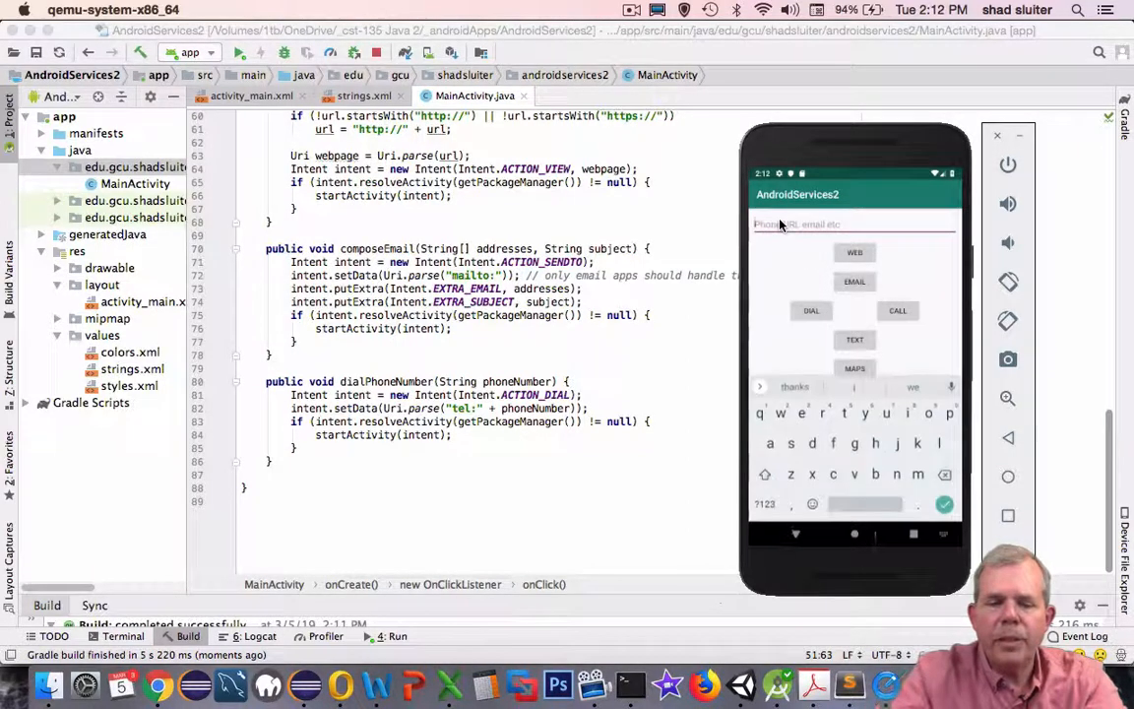
type("982) 324-2742")
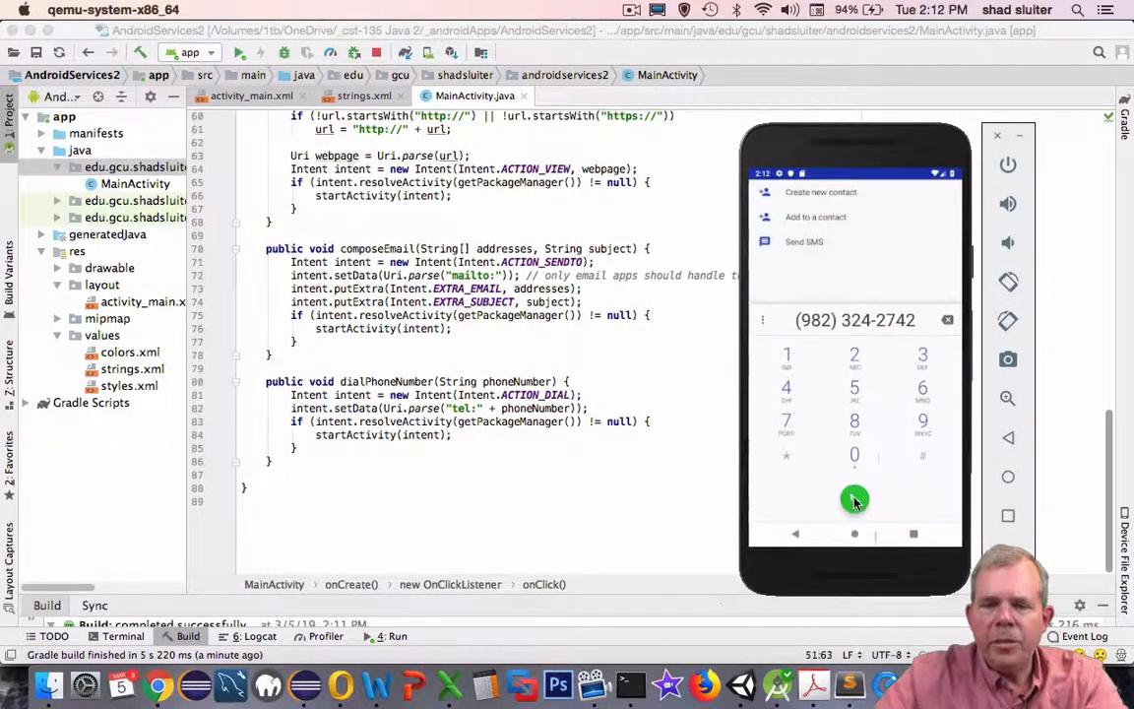
left_click(853, 499)
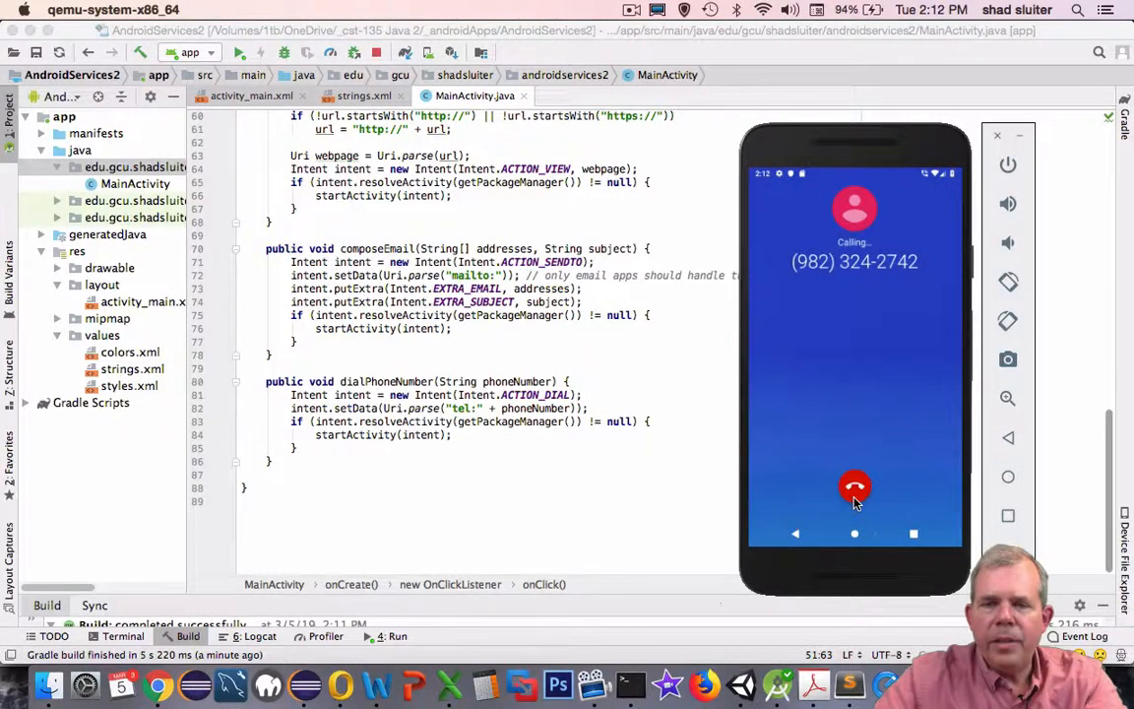
left_click(854, 488)
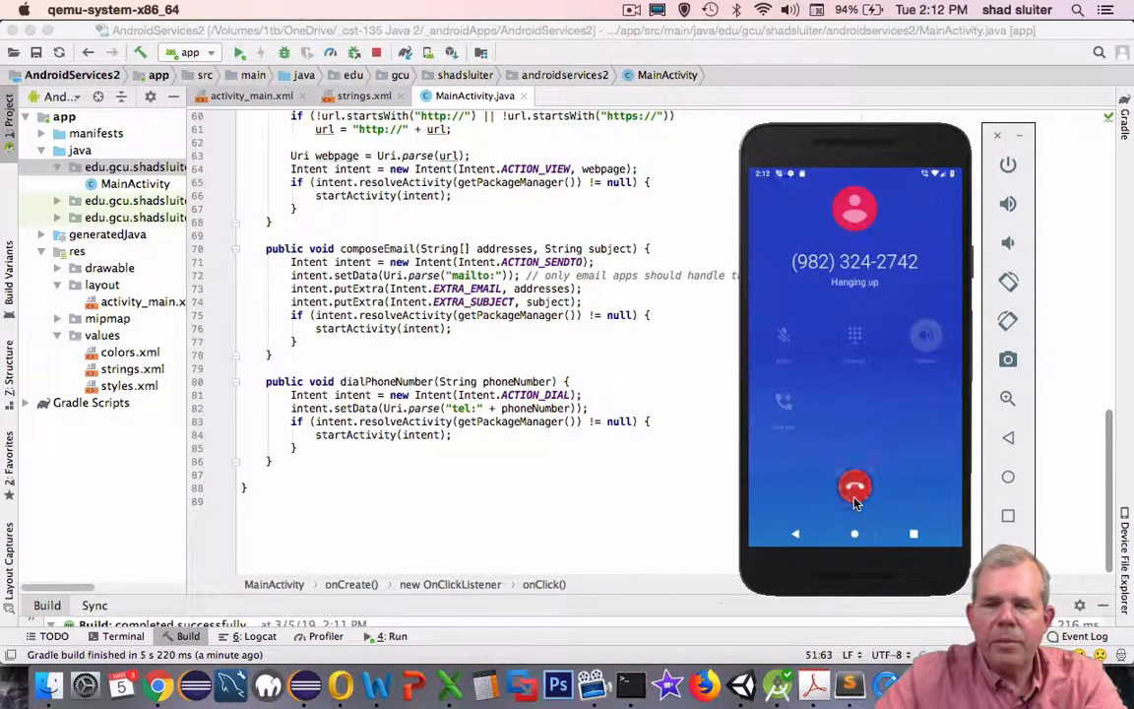
left_click(854, 489)
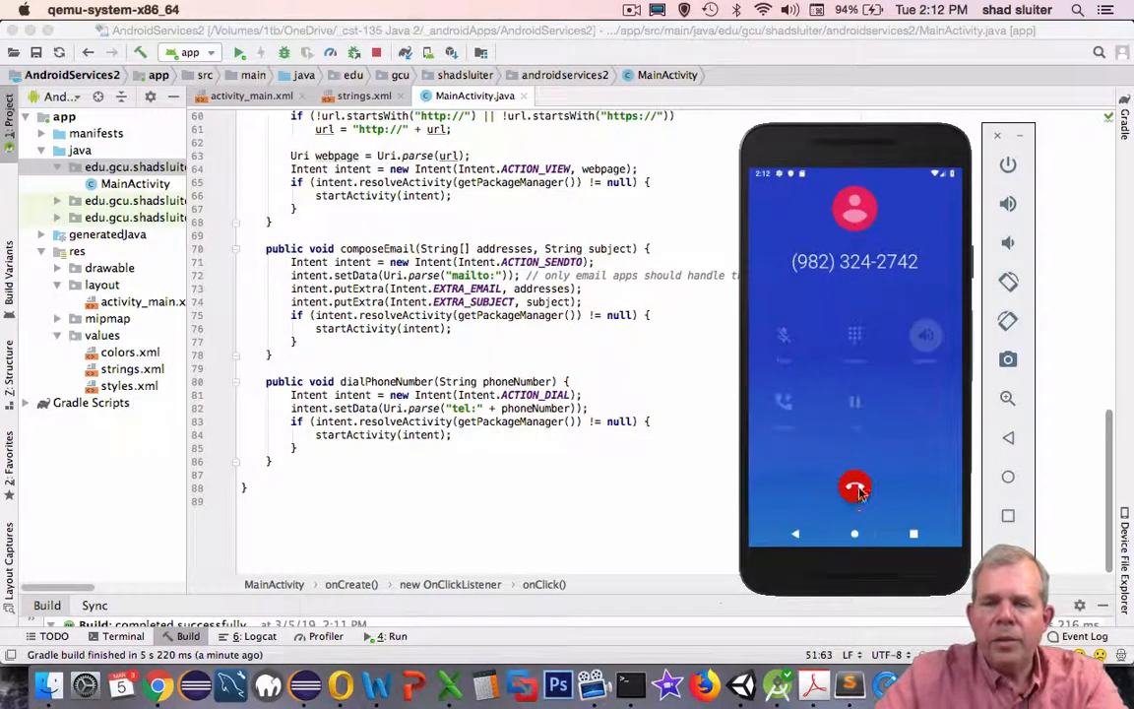